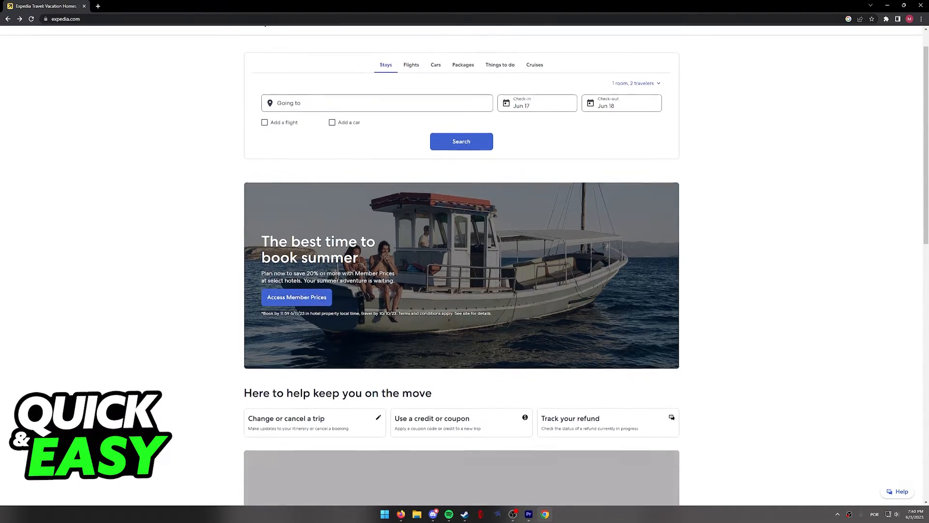
# - Go to the Trips page from the top navigation, showing no upcoming trips
pyautogui.scroll(3)
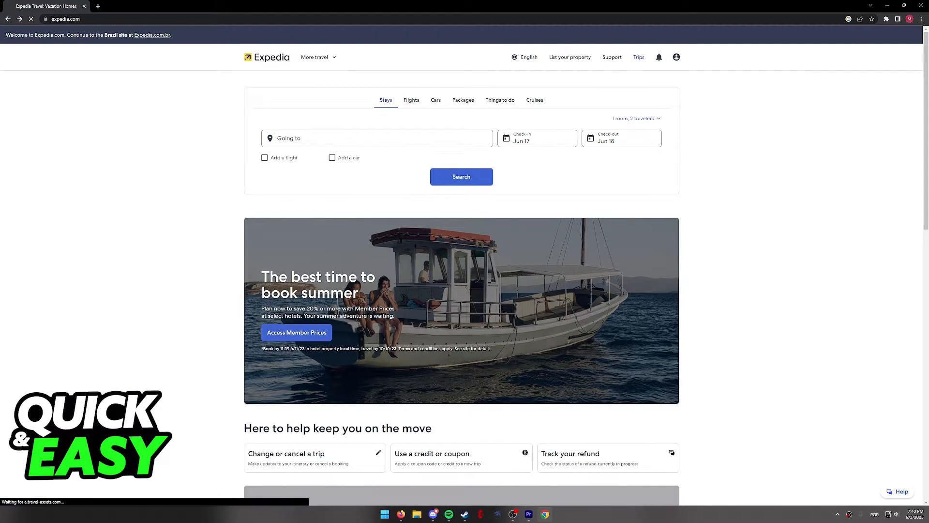
pyautogui.click(638, 57)
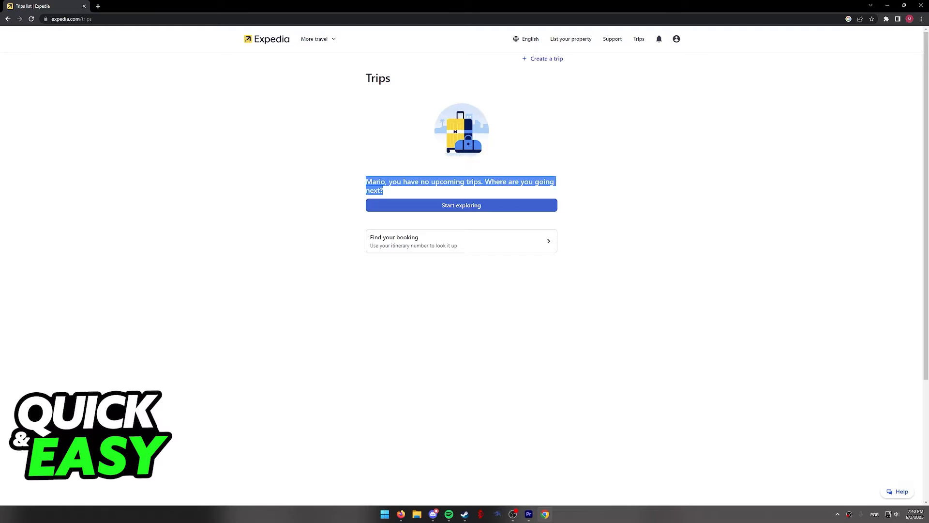
pyautogui.click(461, 296)
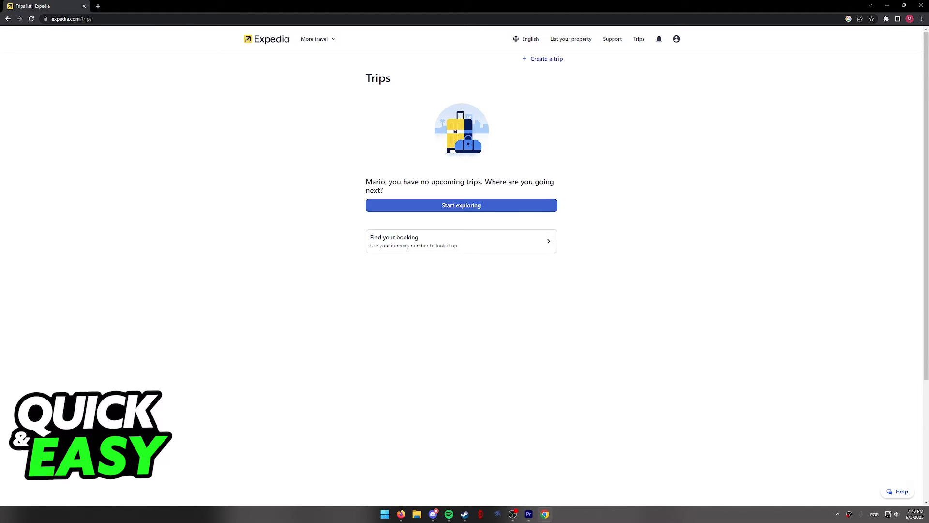
pyautogui.moveTo(461, 241)
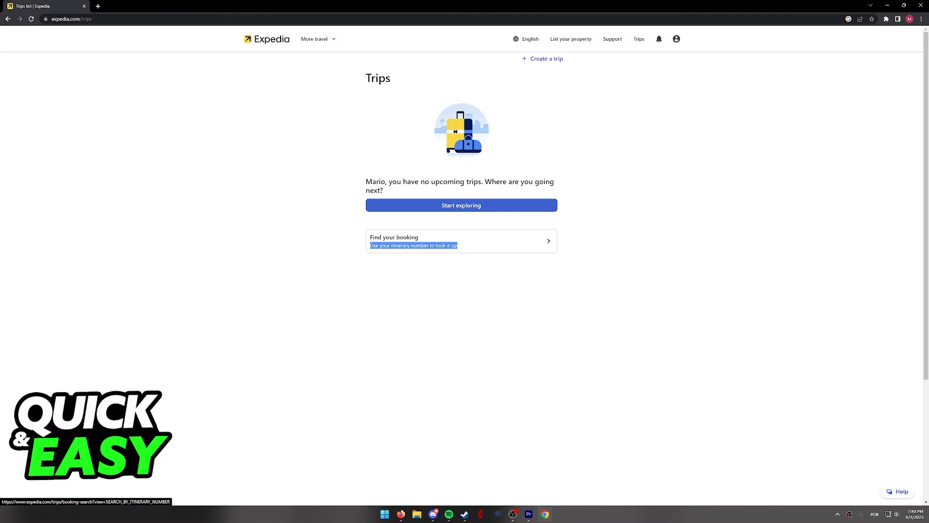
# - Reach the Find your booking form for a booking made with a different email address
pyautogui.click(461, 241)
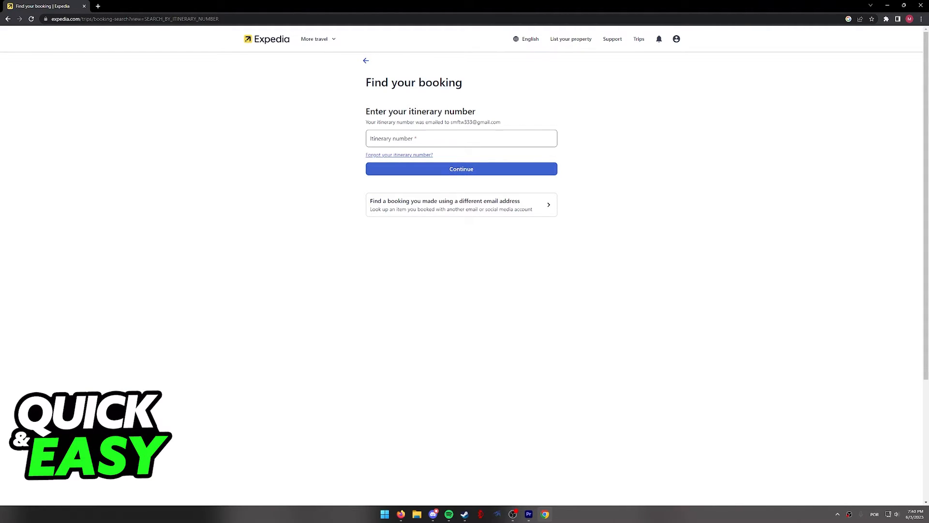
pyautogui.moveTo(461, 204)
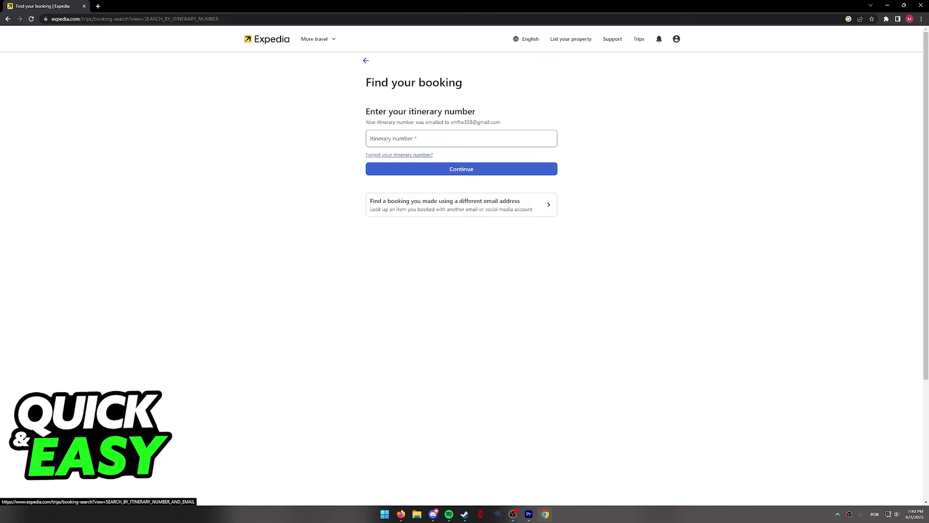
pyautogui.click(460, 204)
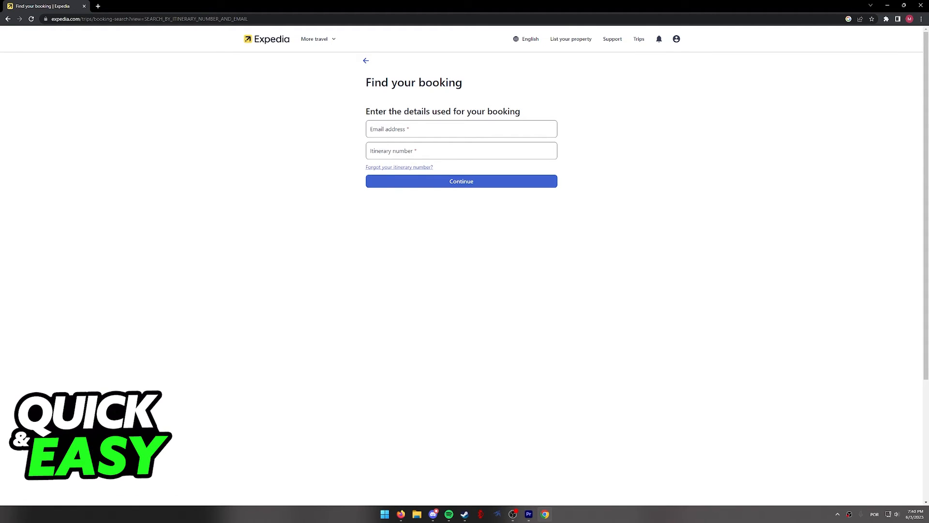
# - Reach the forgotten itinerary number help page, detouring back through Trips once
pyautogui.click(399, 166)
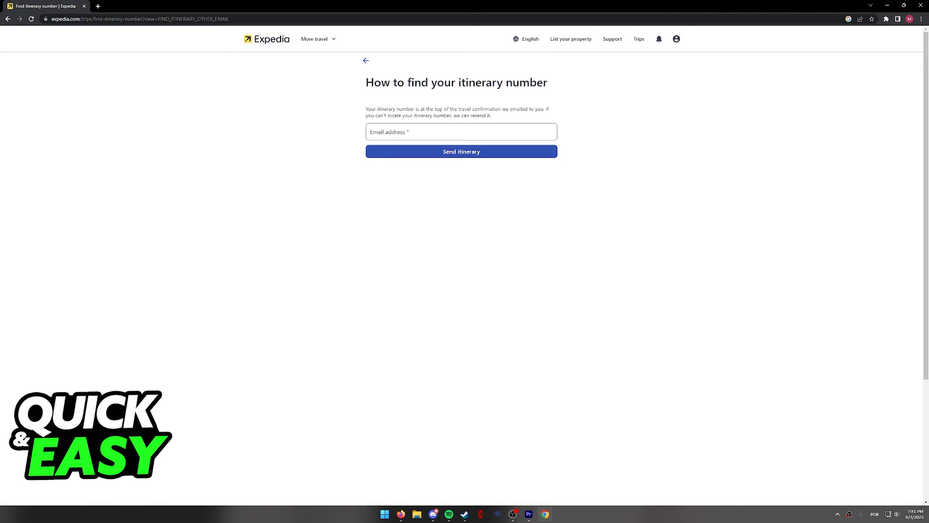
pyautogui.click(460, 151)
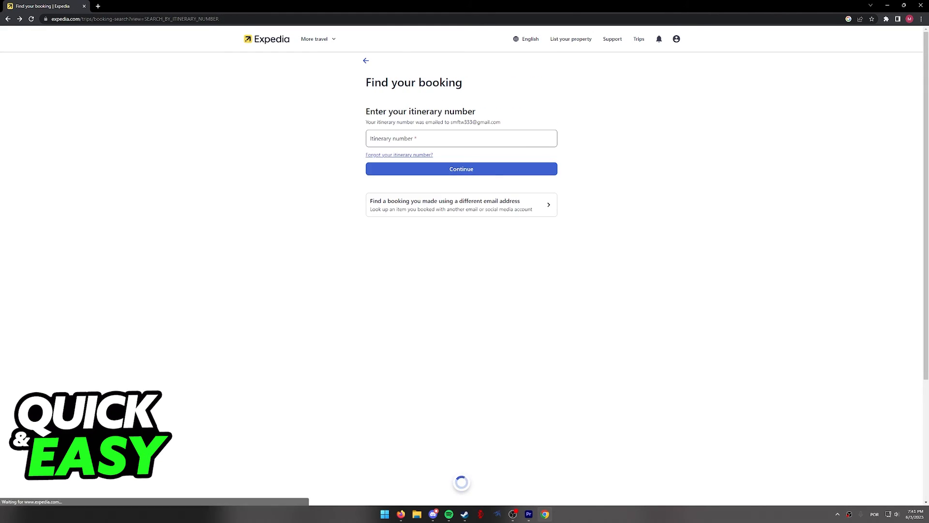
pyautogui.click(366, 60)
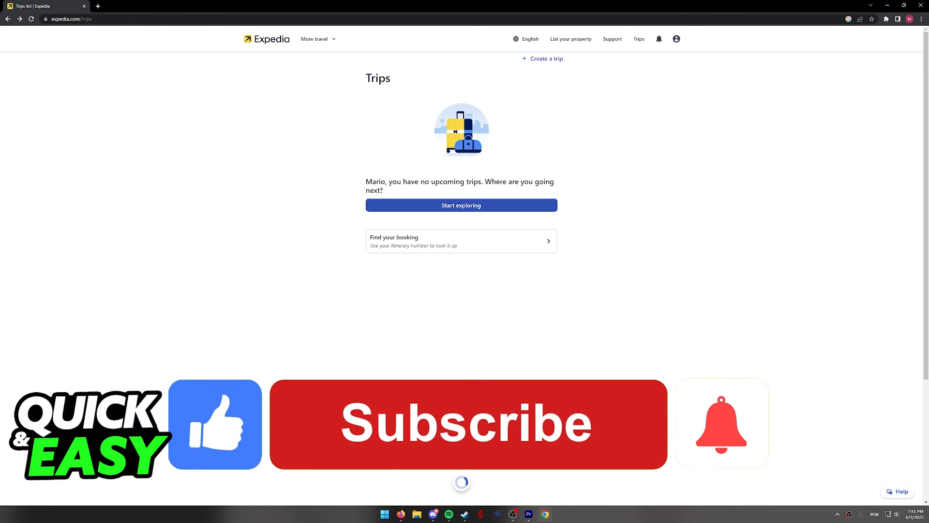
pyautogui.click(460, 241)
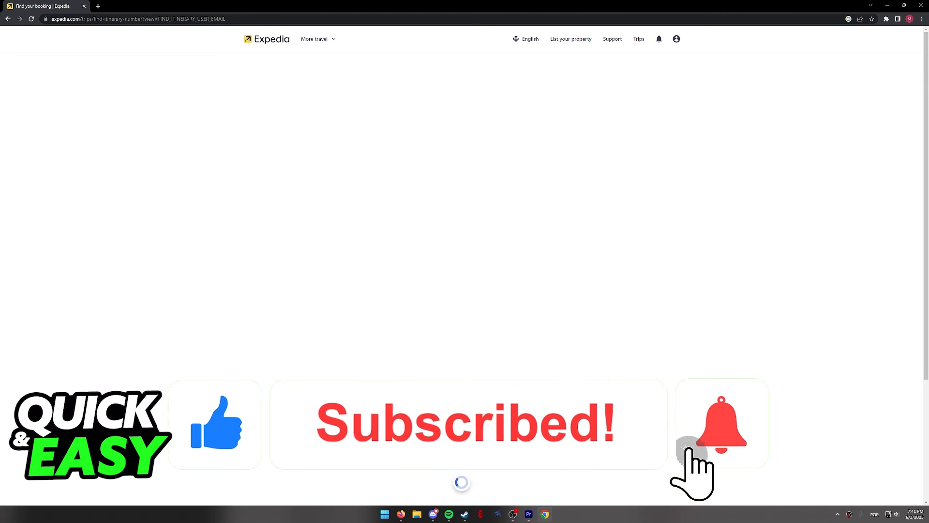